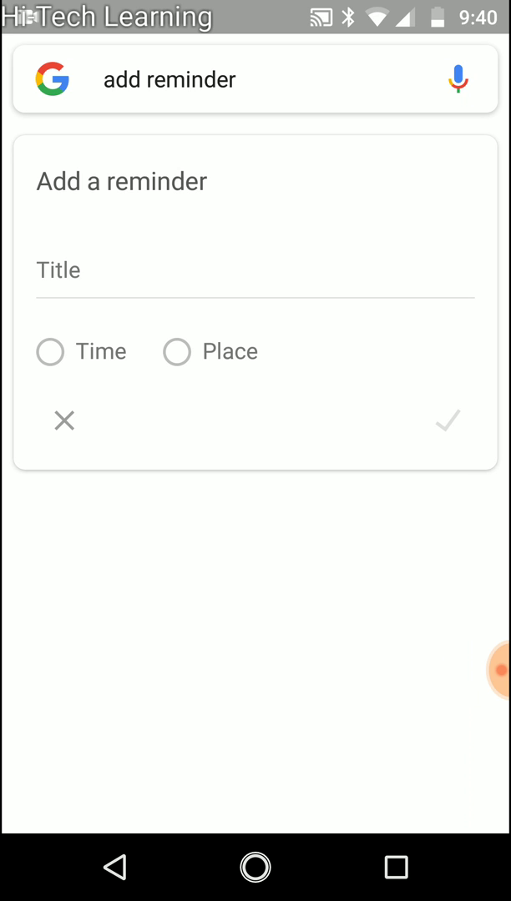
# Title the reminder 'Test' and make it time-based for tomorrow morning
pyautogui.click(254, 269)
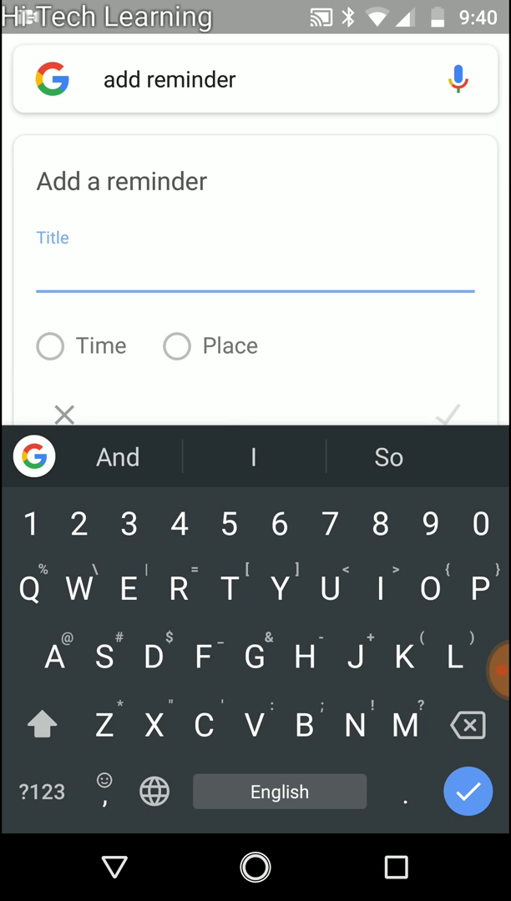
pyautogui.write('Test')
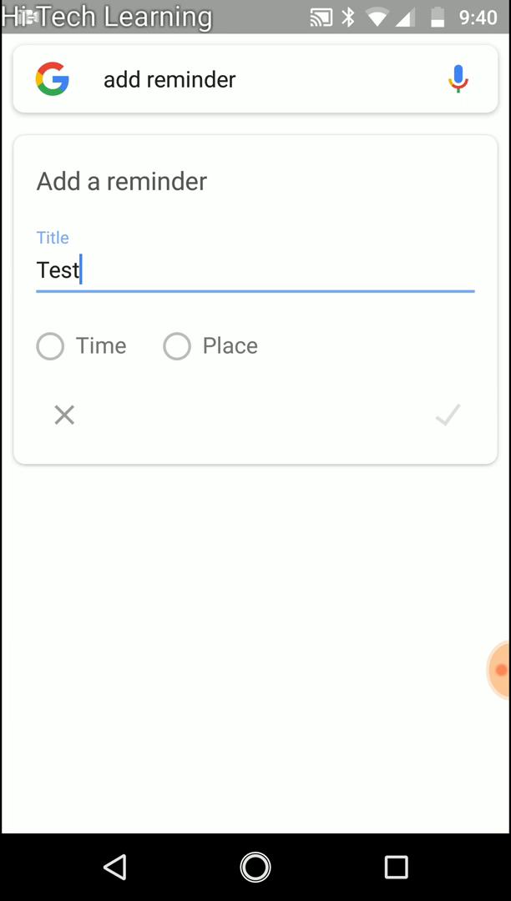
pyautogui.click(49, 346)
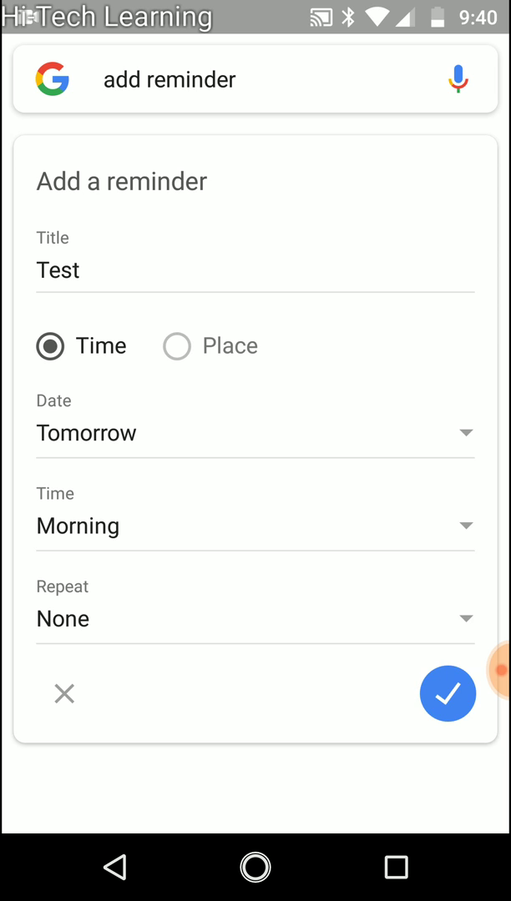
# Switch the reminder to Place, try entering an address '75', and keep Home
pyautogui.click(175, 346)
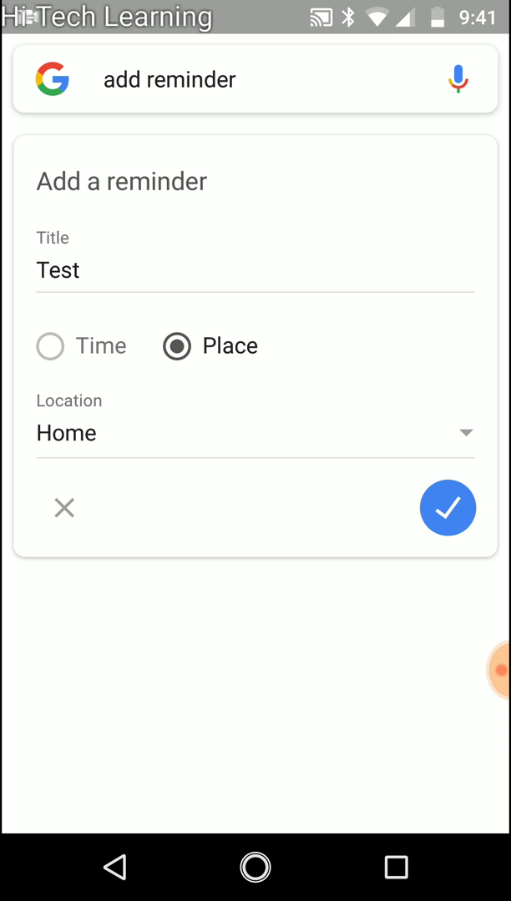
pyautogui.click(465, 432)
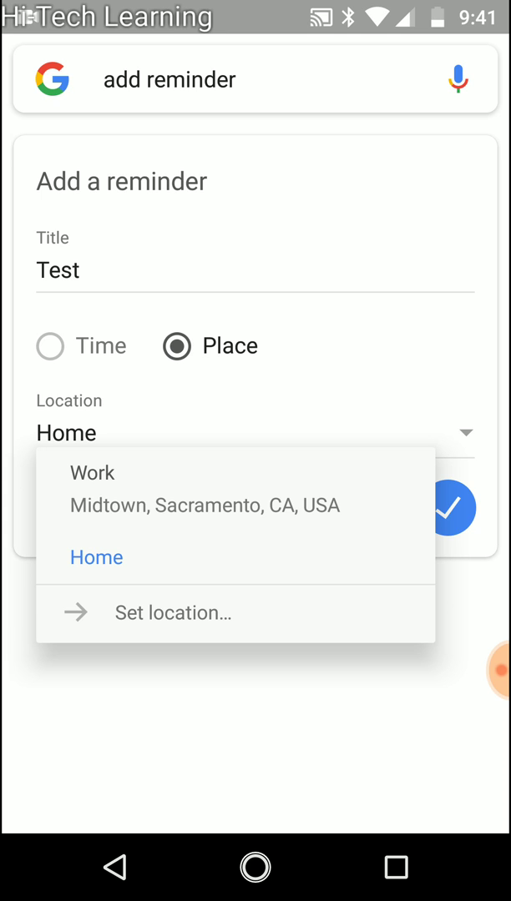
pyautogui.click(171, 613)
pyautogui.write('5')
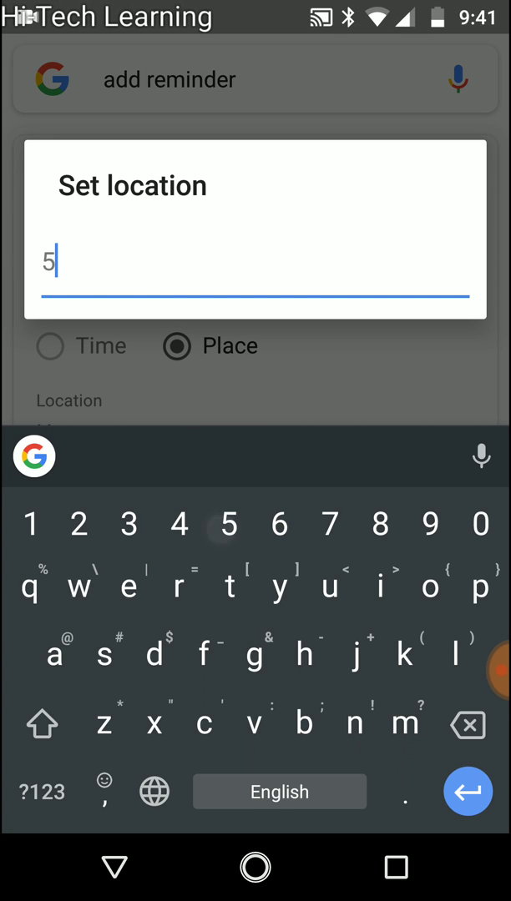
pyautogui.write('75')
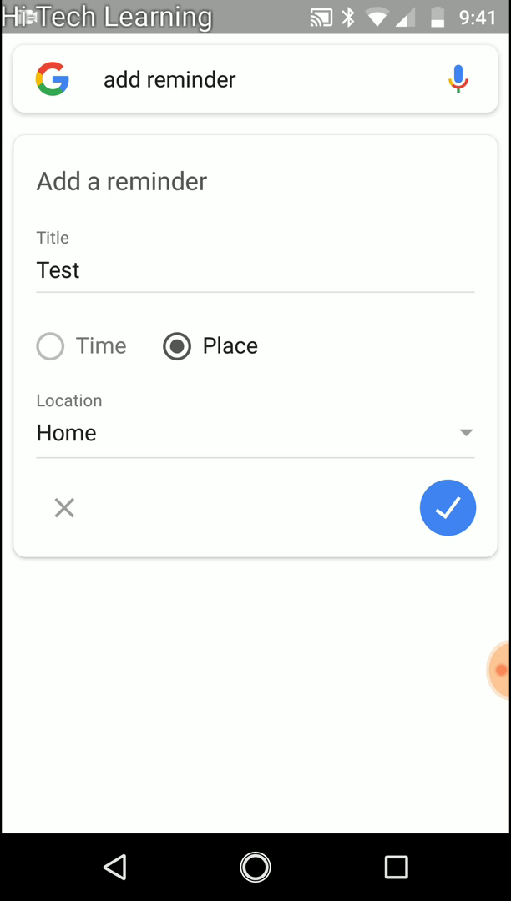
# Return to a time trigger, keeping Tomorrow and Morning, and open the Repeat settings
pyautogui.click(49, 345)
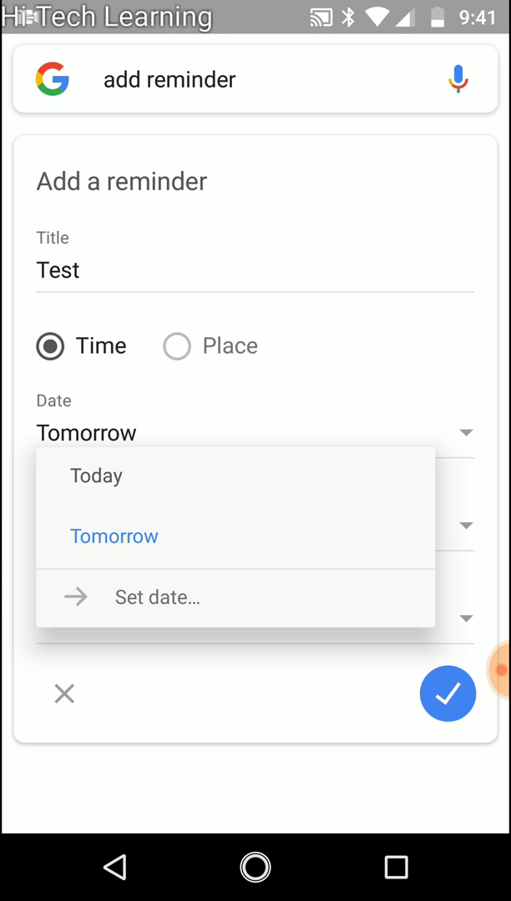
pyautogui.click(155, 598)
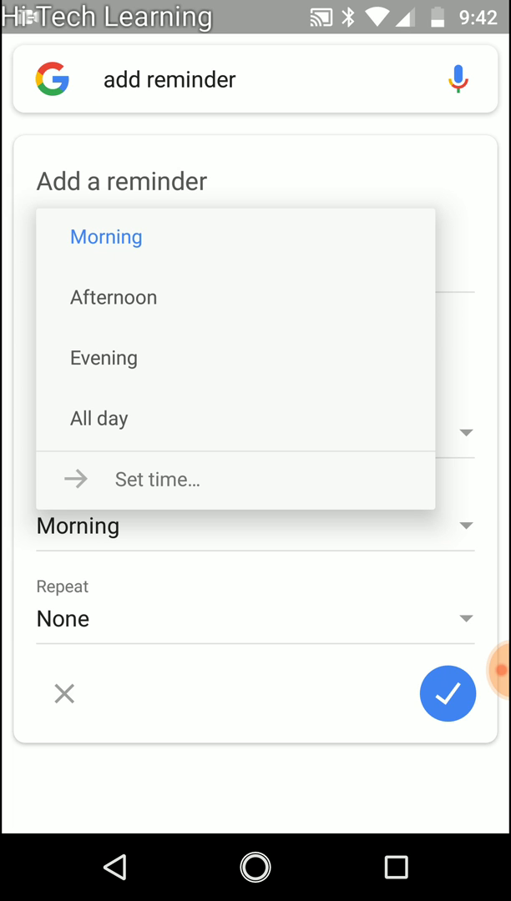
pyautogui.click(156, 480)
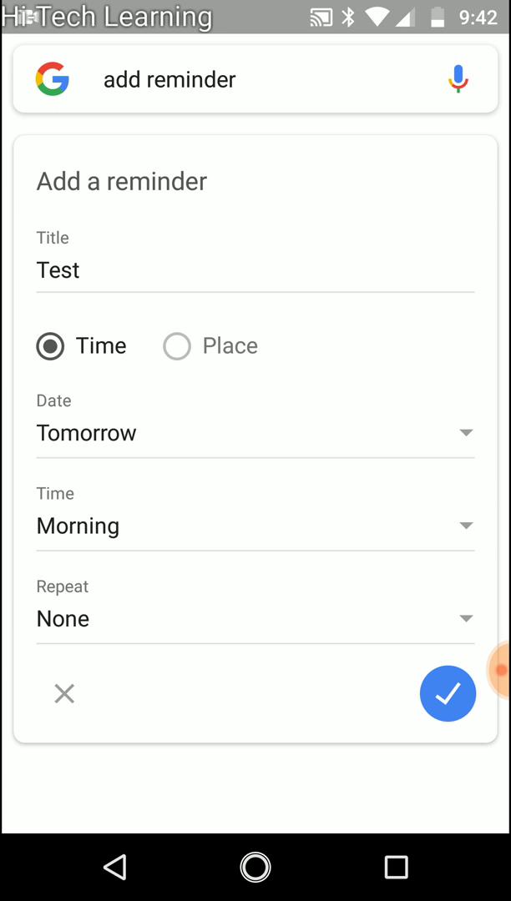
pyautogui.click(255, 619)
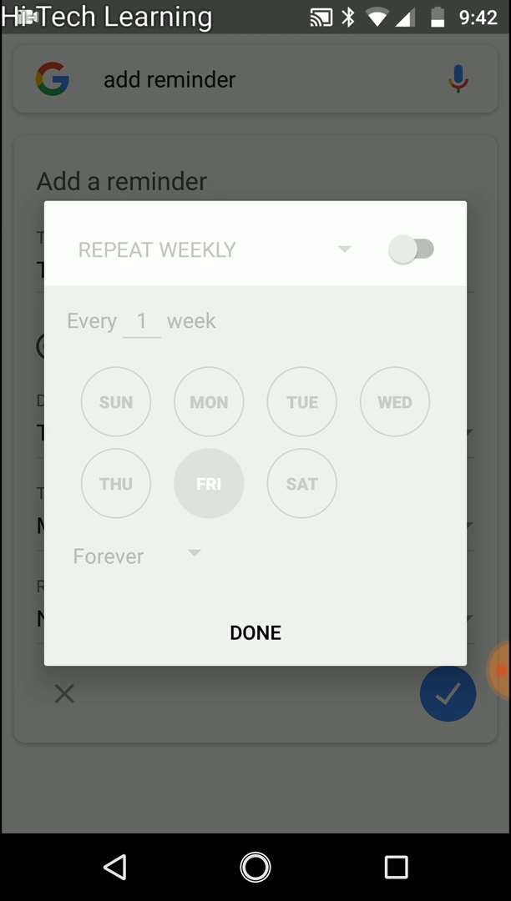
# Turn on repeating and set it to repeat daily every 3 days
pyautogui.click(415, 248)
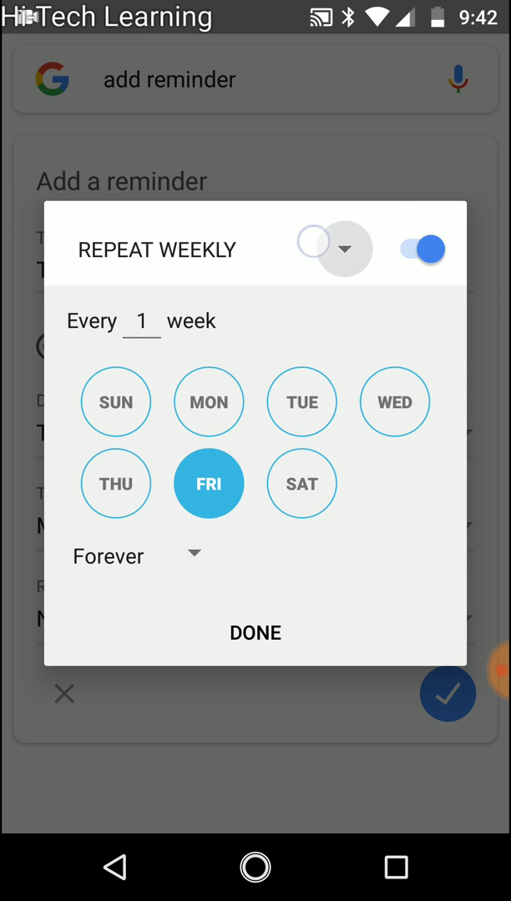
pyautogui.click(341, 249)
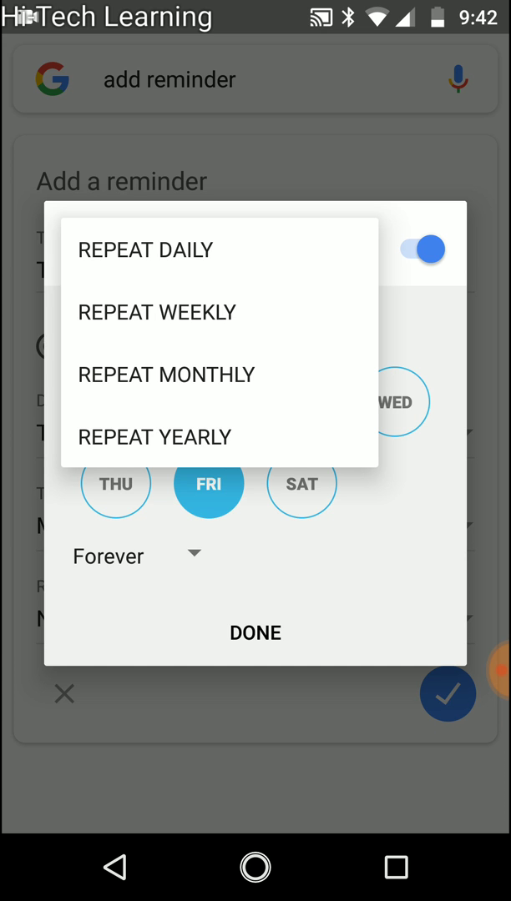
pyautogui.click(145, 250)
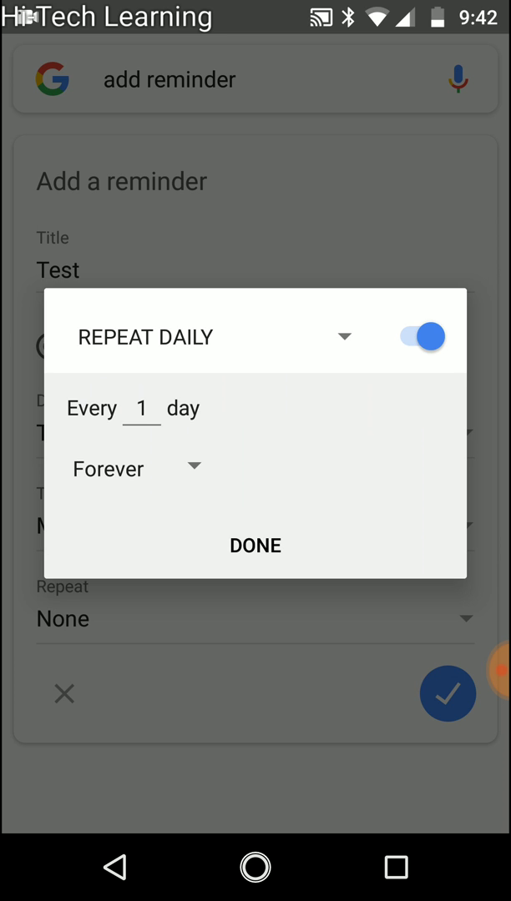
pyautogui.click(142, 409)
pyautogui.write('3')
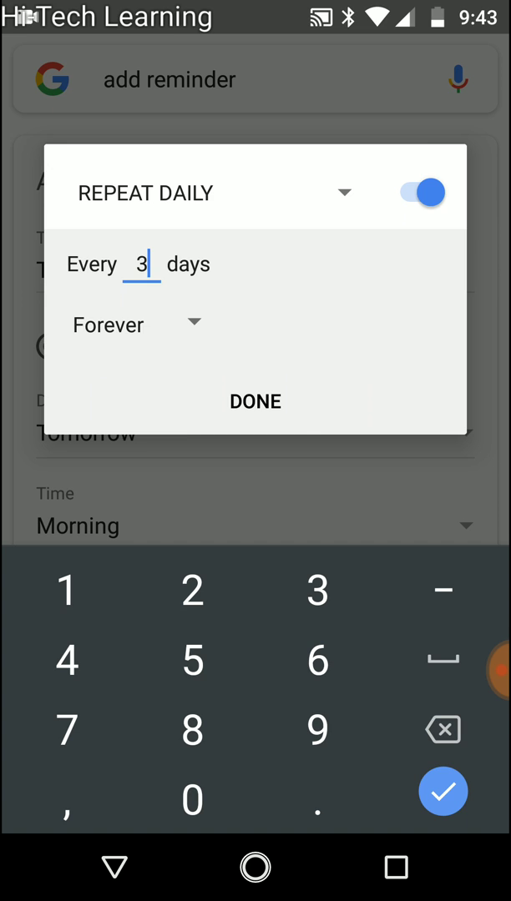
# Try an end date, then stop repeating after 10 events and confirm
pyautogui.click(125, 325)
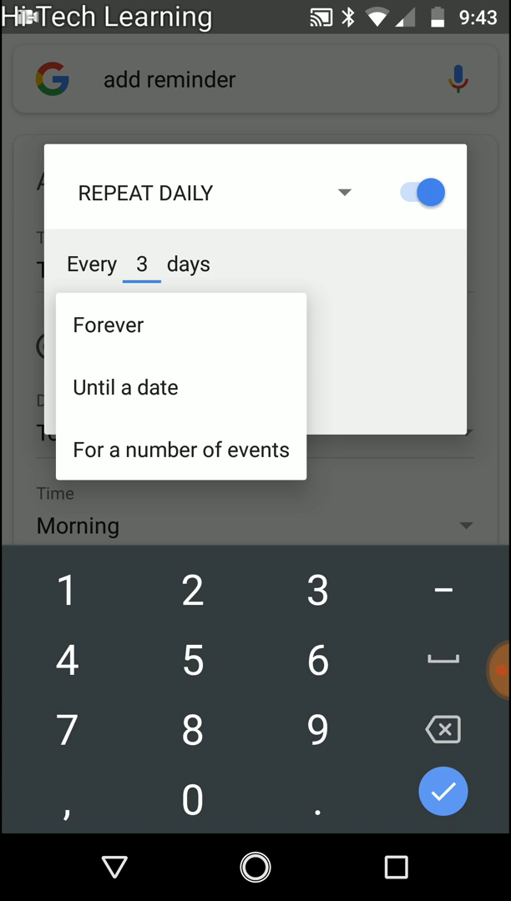
pyautogui.click(125, 387)
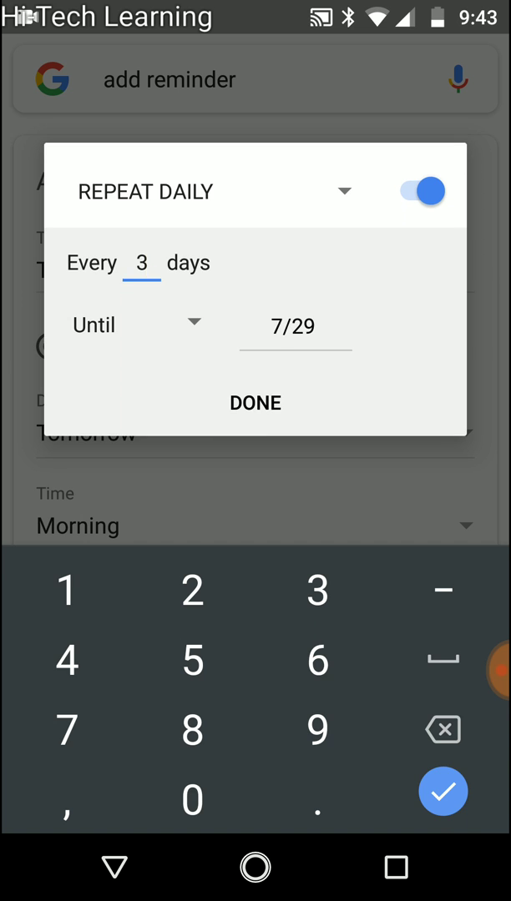
pyautogui.click(295, 326)
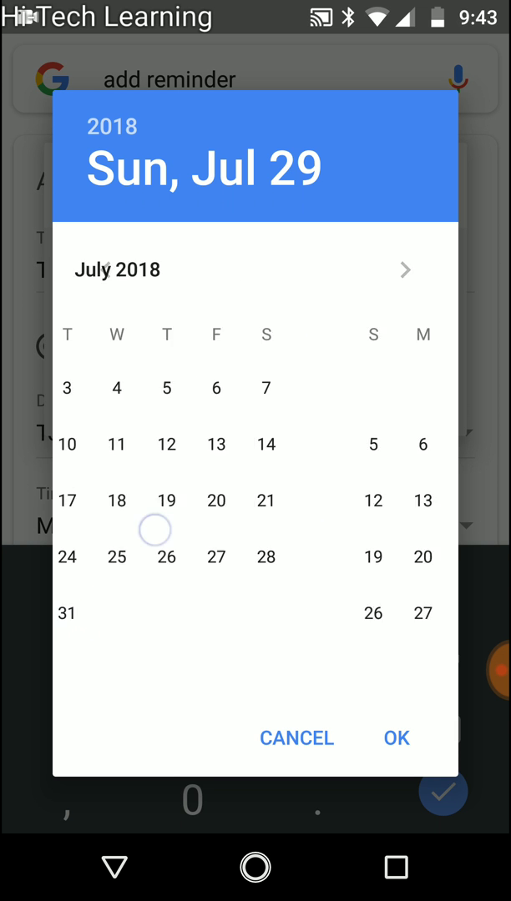
pyautogui.click(405, 270)
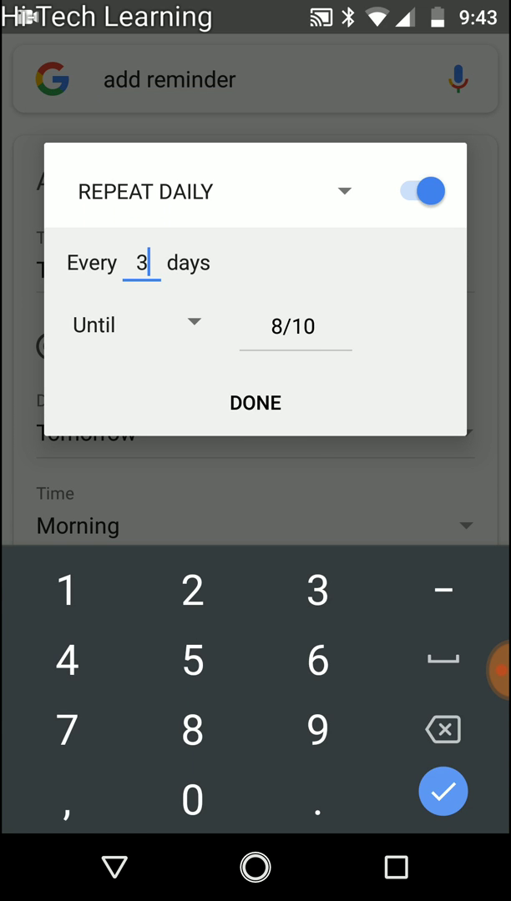
pyautogui.click(133, 325)
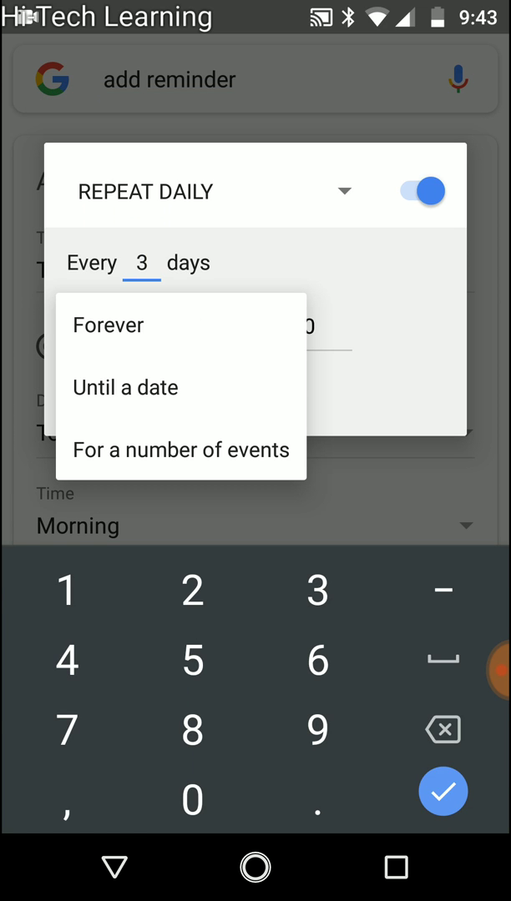
pyautogui.click(181, 450)
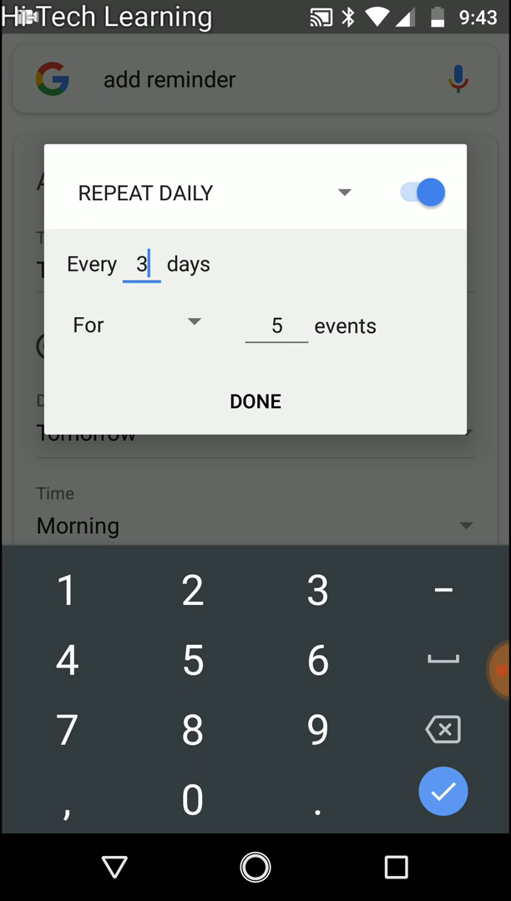
pyautogui.click(275, 326)
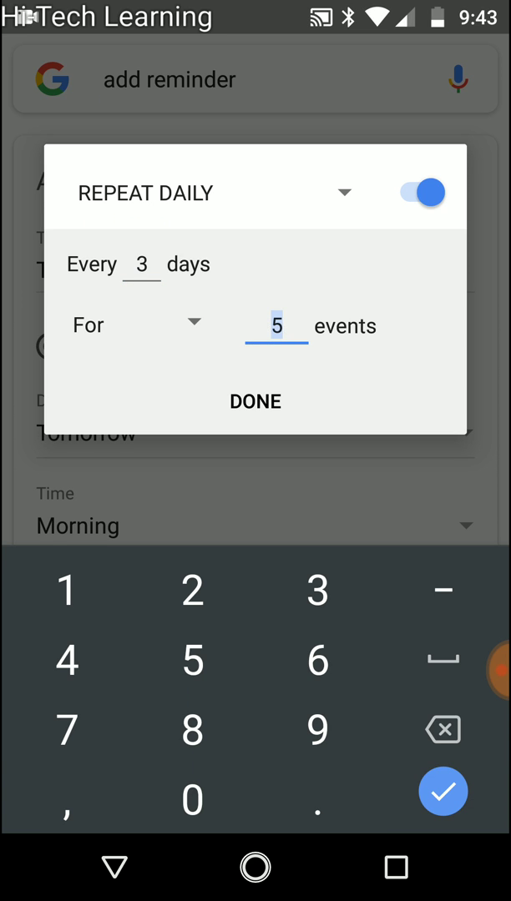
pyautogui.click(256, 402)
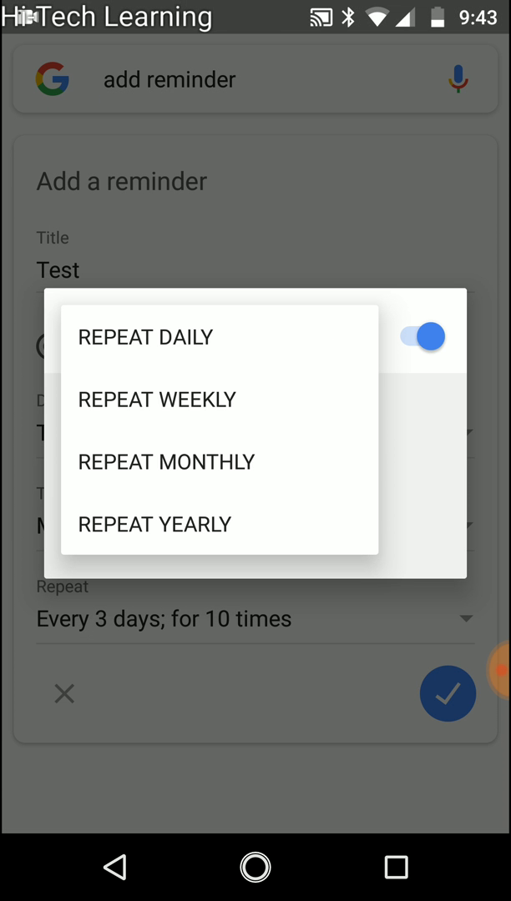
# Set weekly repeat every 2 weeks on Monday and Tuesday, lasting forever
pyautogui.click(156, 399)
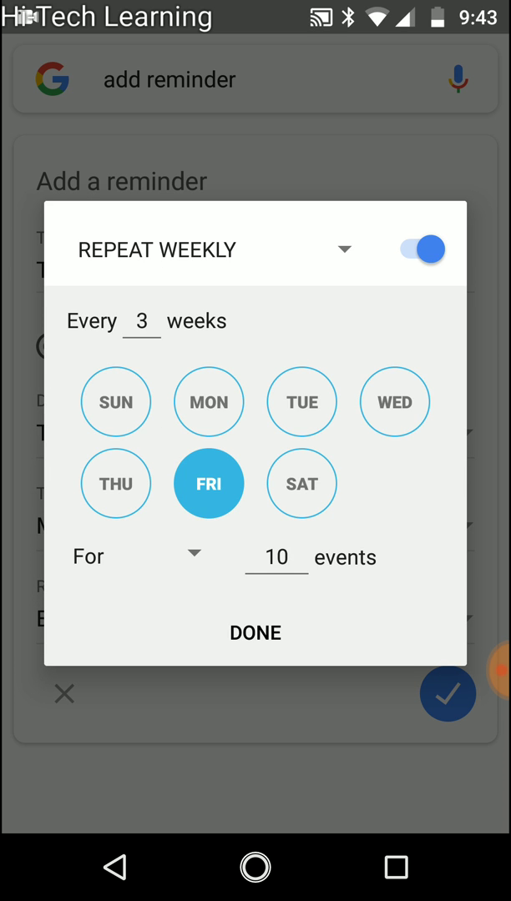
pyautogui.click(141, 322)
pyautogui.write('2')
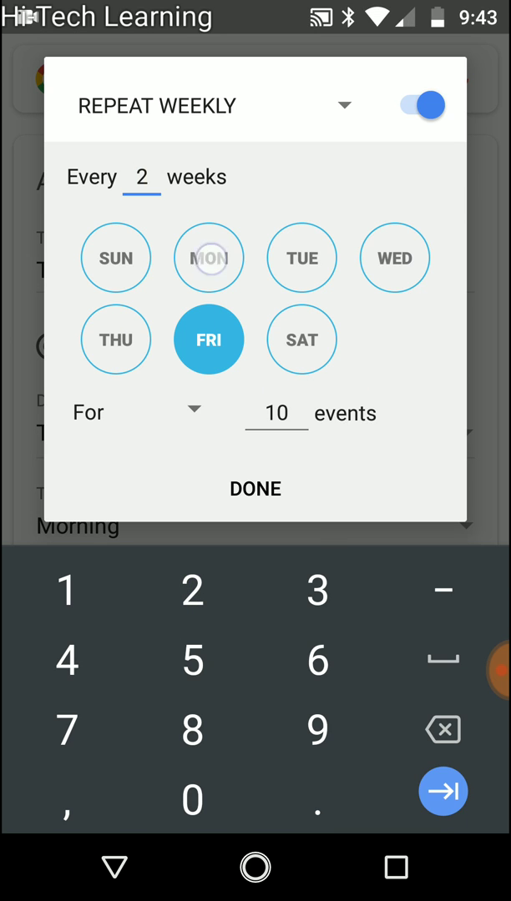
pyautogui.click(209, 258)
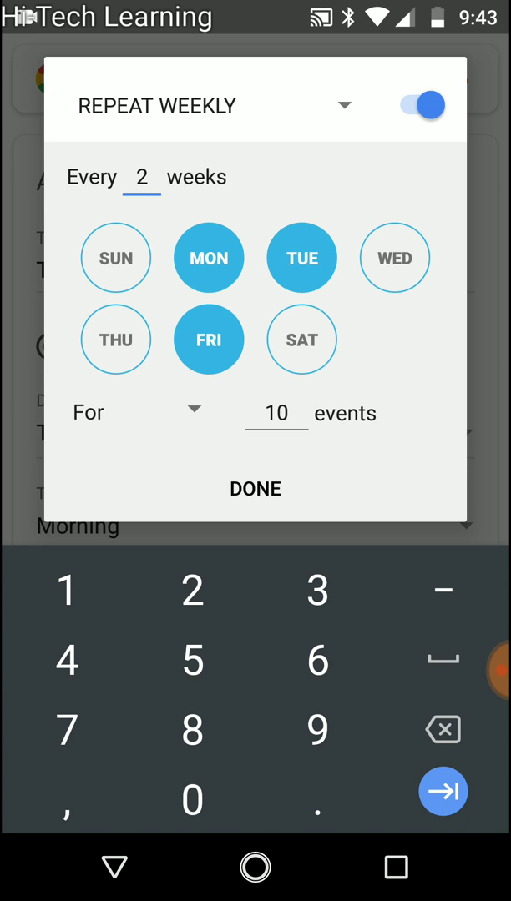
pyautogui.click(138, 413)
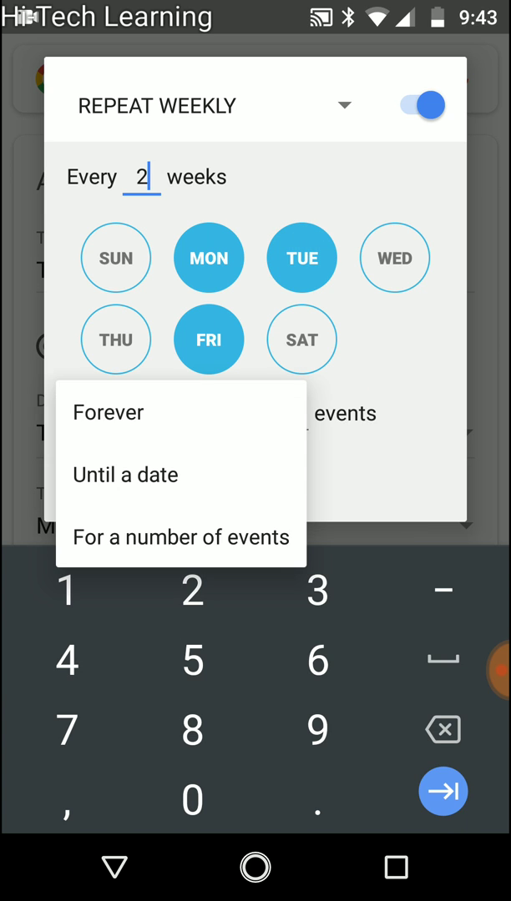
pyautogui.click(107, 411)
pyautogui.write('1')
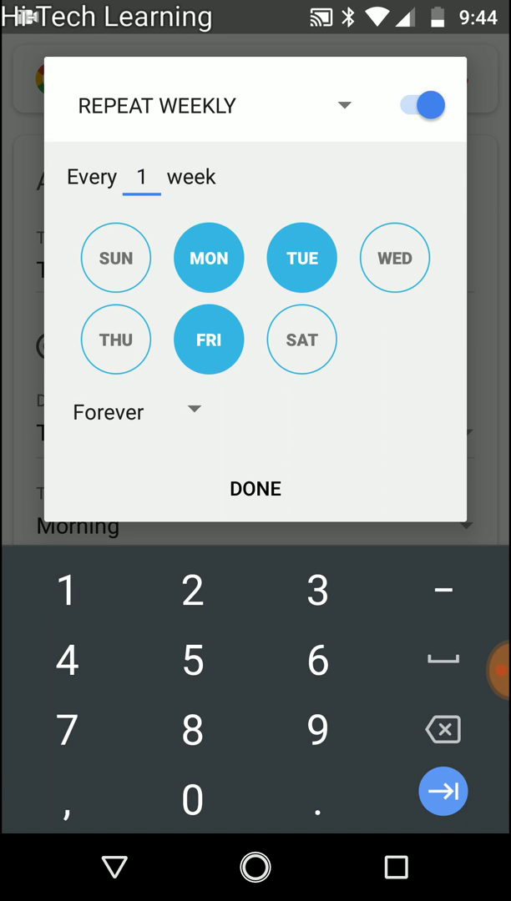
pyautogui.click(301, 257)
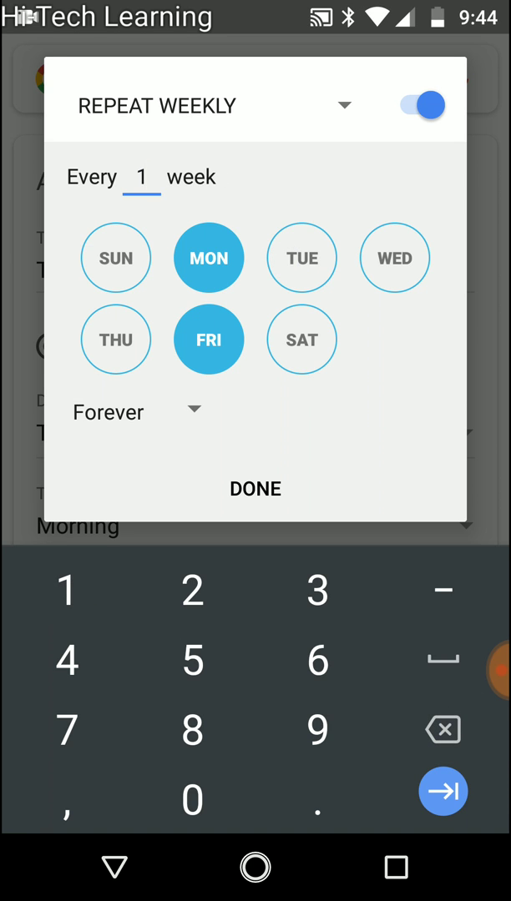
pyautogui.click(301, 257)
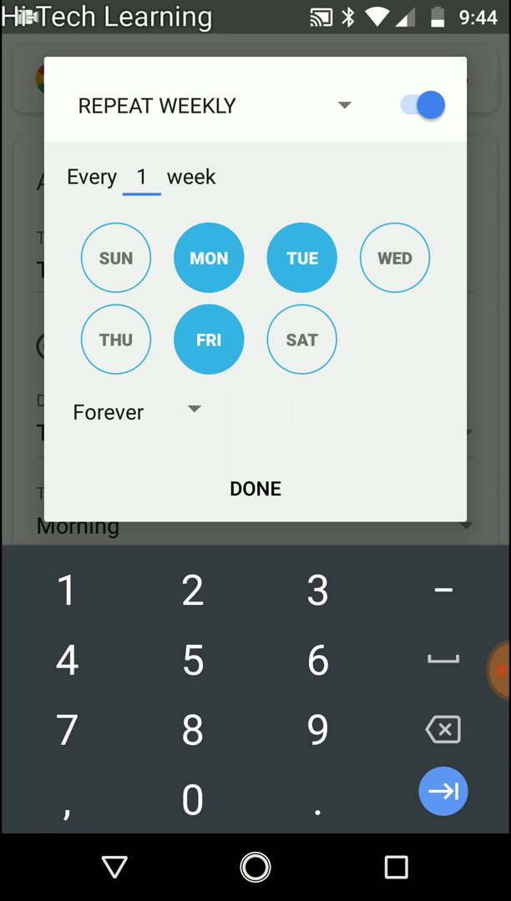
pyautogui.click(443, 731)
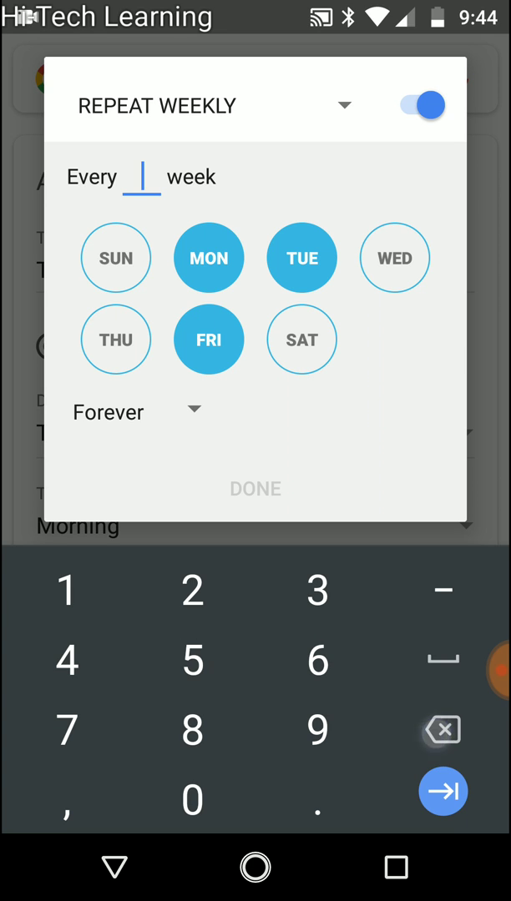
pyautogui.write('2')
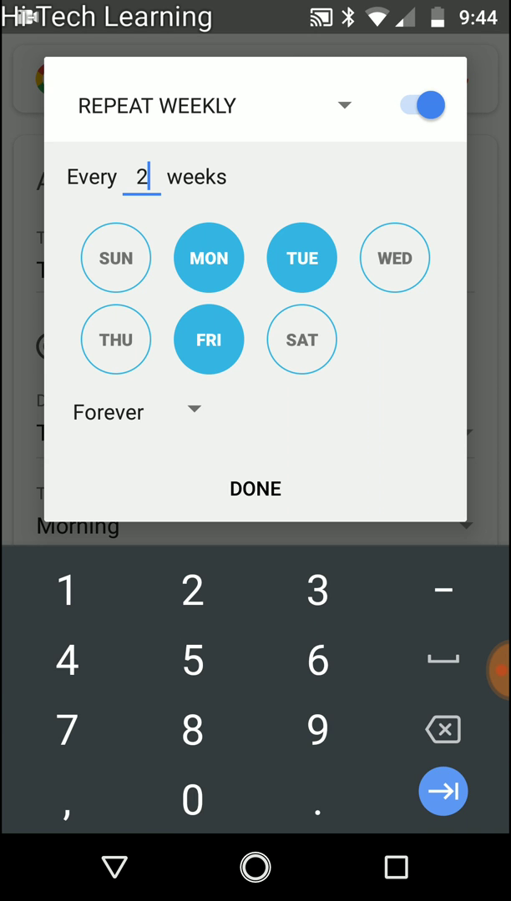
pyautogui.click(343, 105)
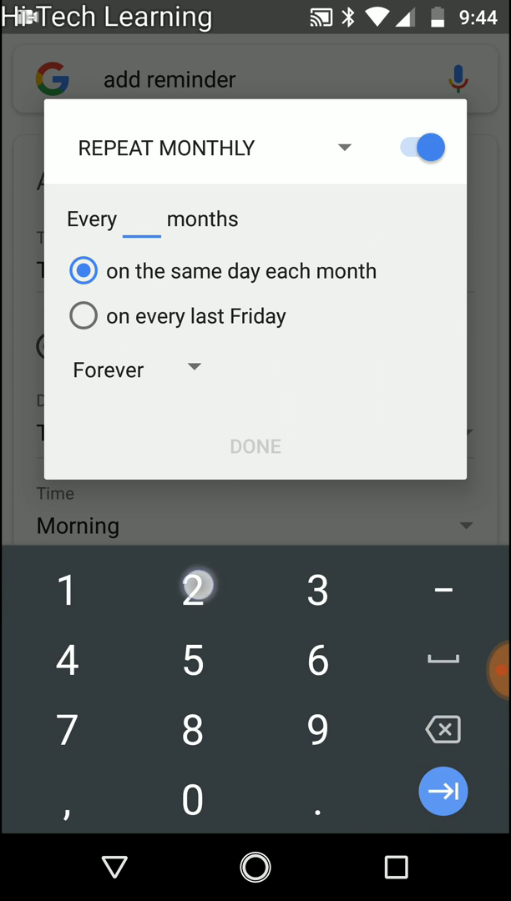
# Set monthly repeat every 2 months on the last Friday and confirm
pyautogui.click(192, 588)
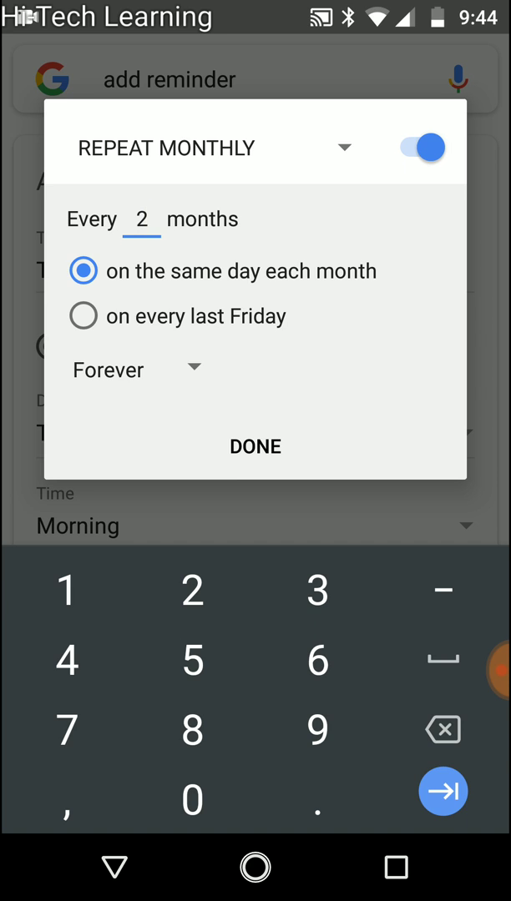
pyautogui.click(84, 316)
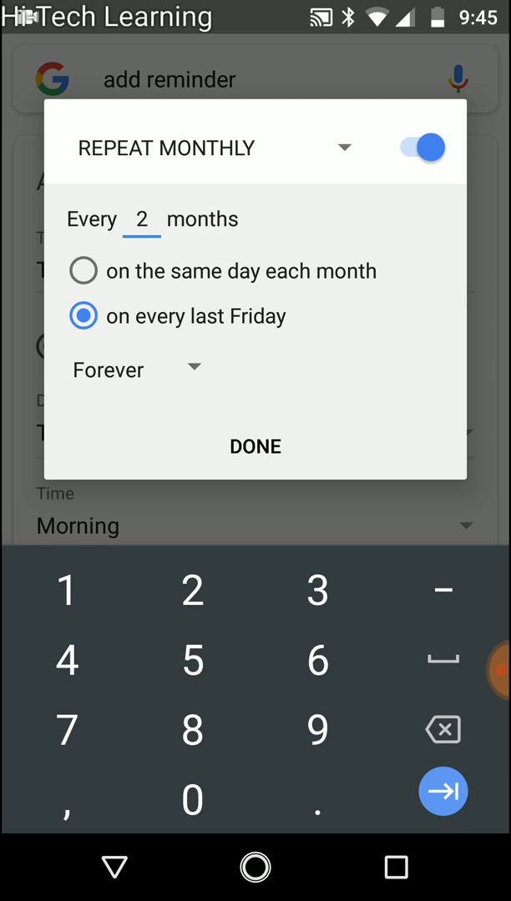
pyautogui.click(254, 446)
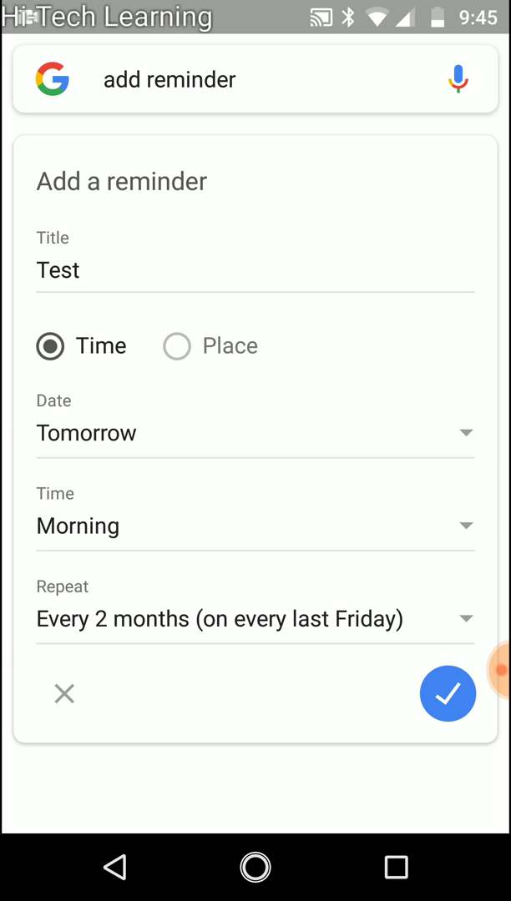
pyautogui.click(305, 437)
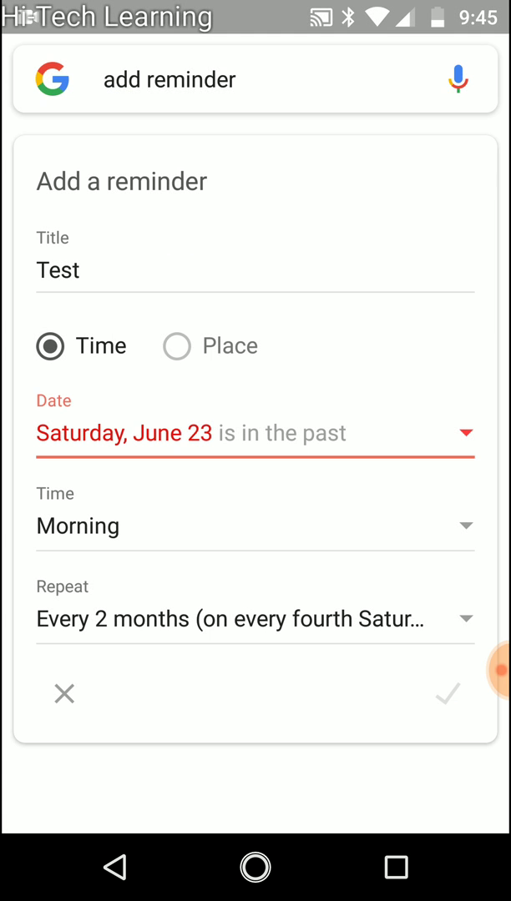
# Date the reminder Saturday, July 28 and reopen its repeat frequency choices
pyautogui.click(464, 433)
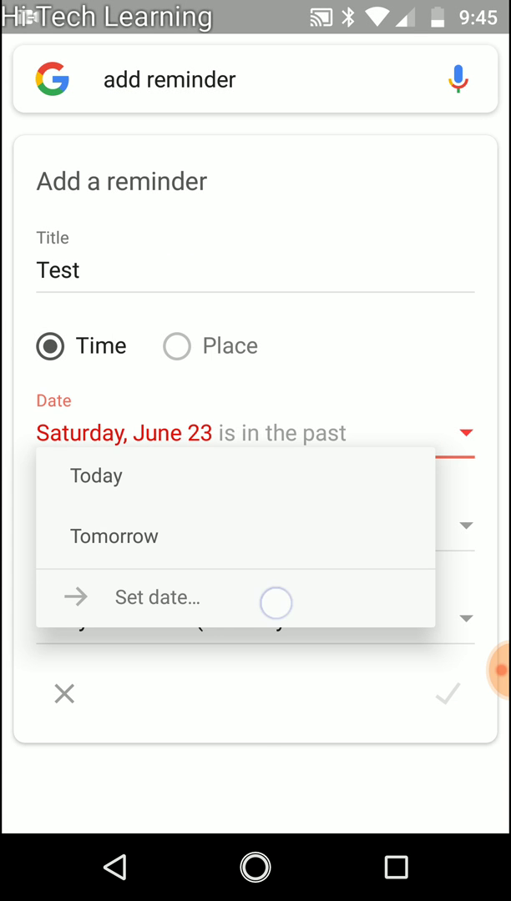
pyautogui.click(157, 597)
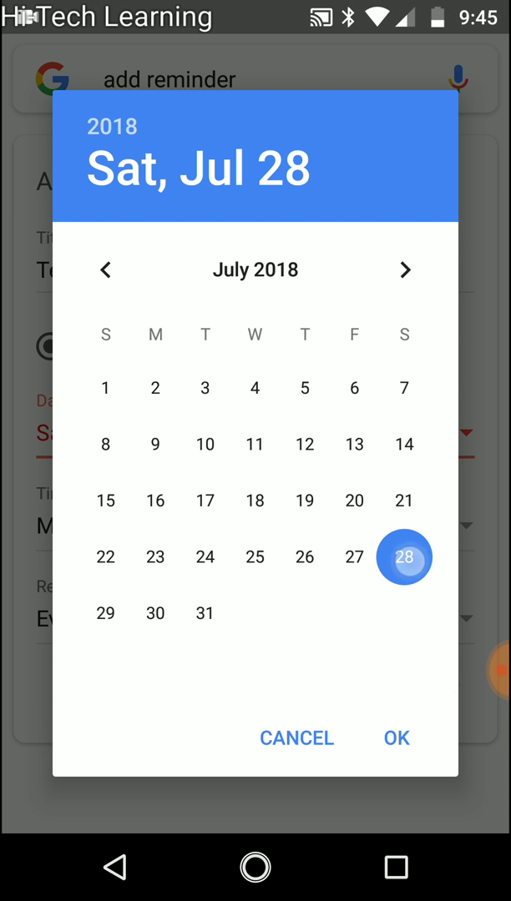
pyautogui.click(396, 737)
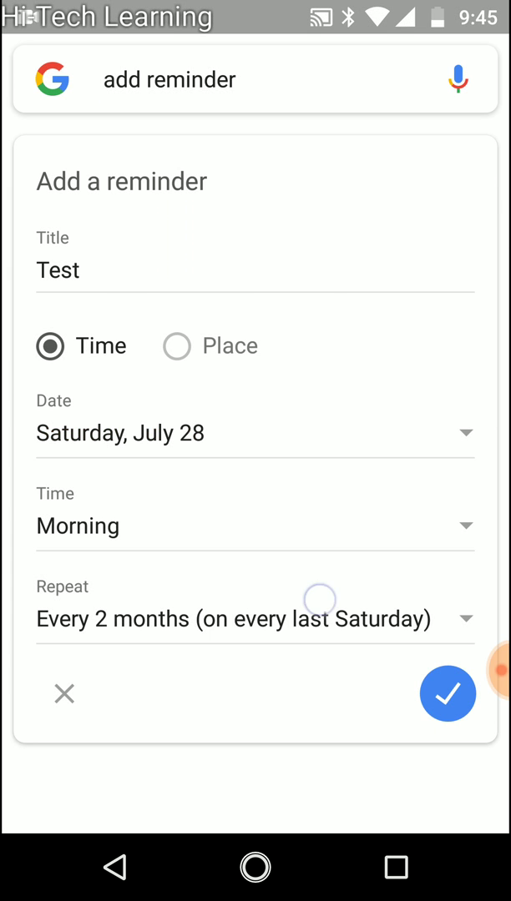
pyautogui.click(251, 619)
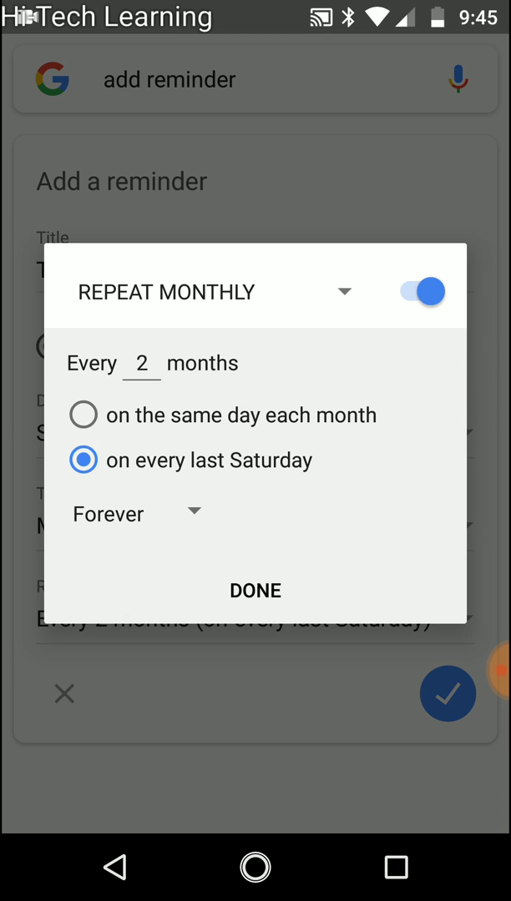
pyautogui.click(209, 291)
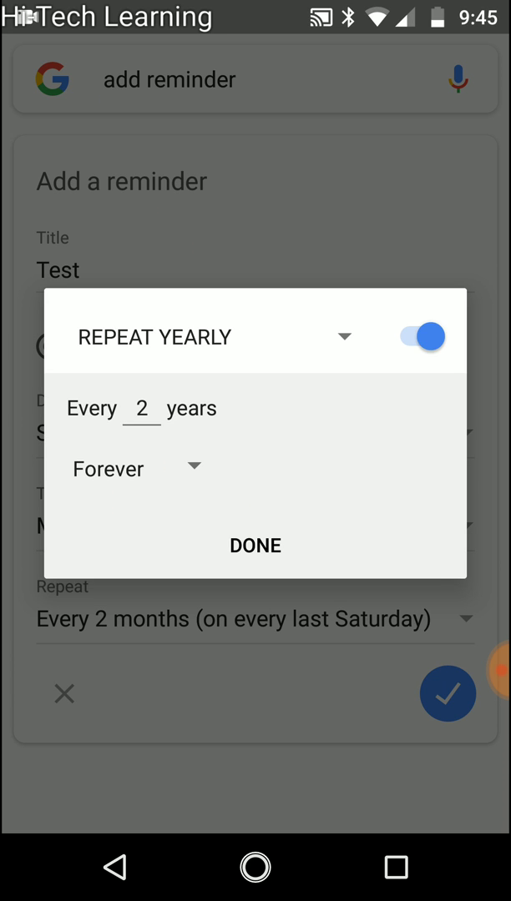
# Make the reminder repeat yearly, every 1 year, and confirm
pyautogui.click(141, 408)
pyautogui.write('1')
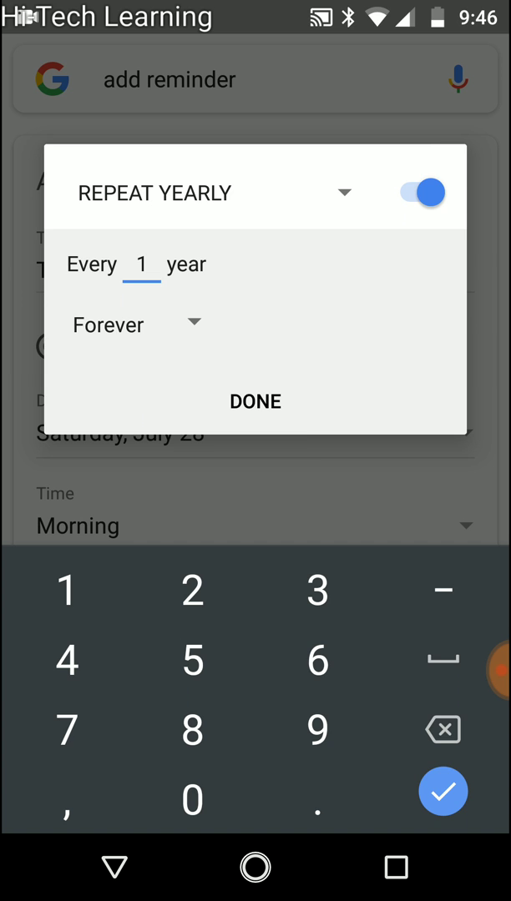
pyautogui.click(149, 265)
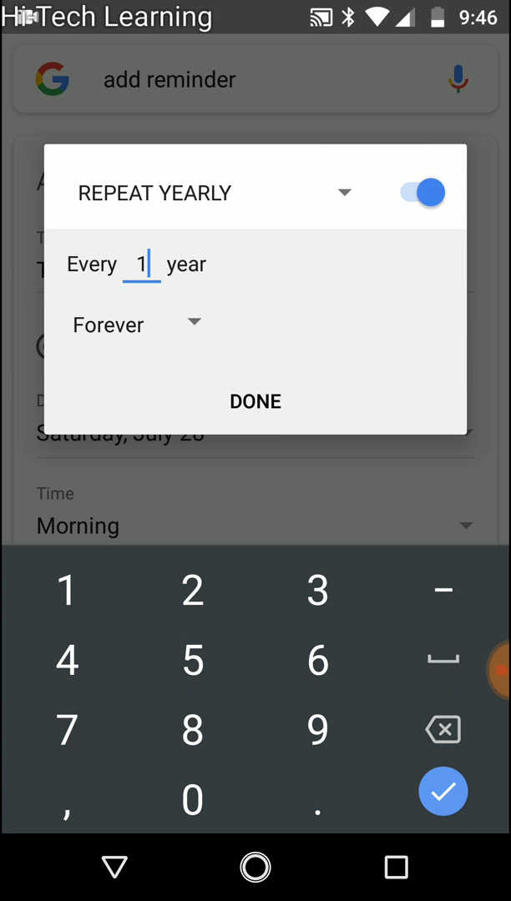
pyautogui.click(255, 401)
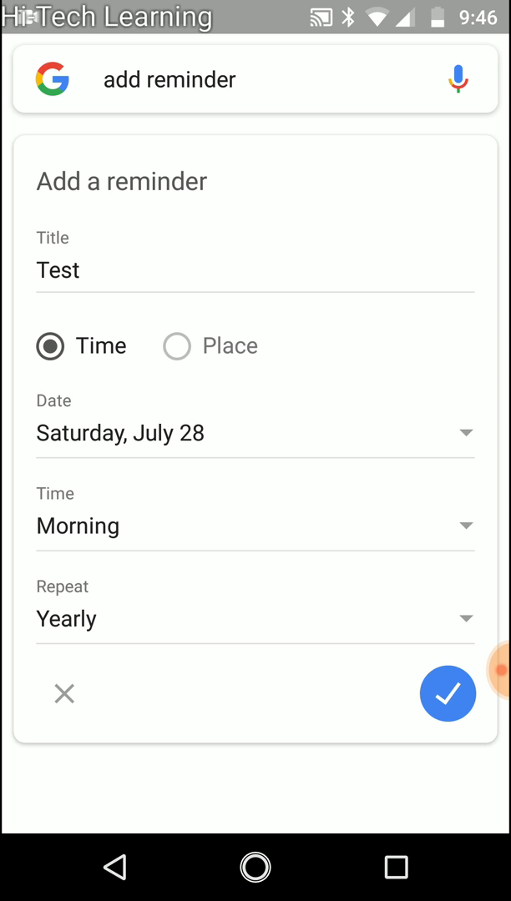
pyautogui.click(491, 659)
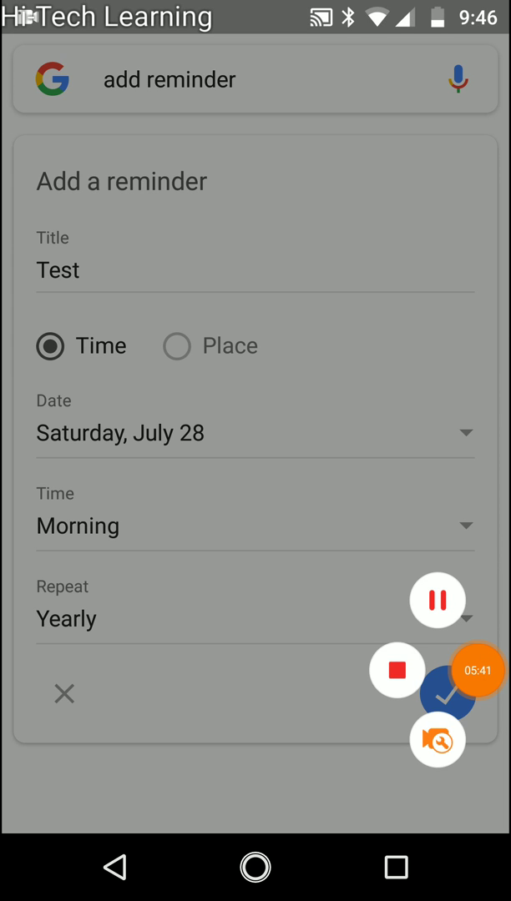